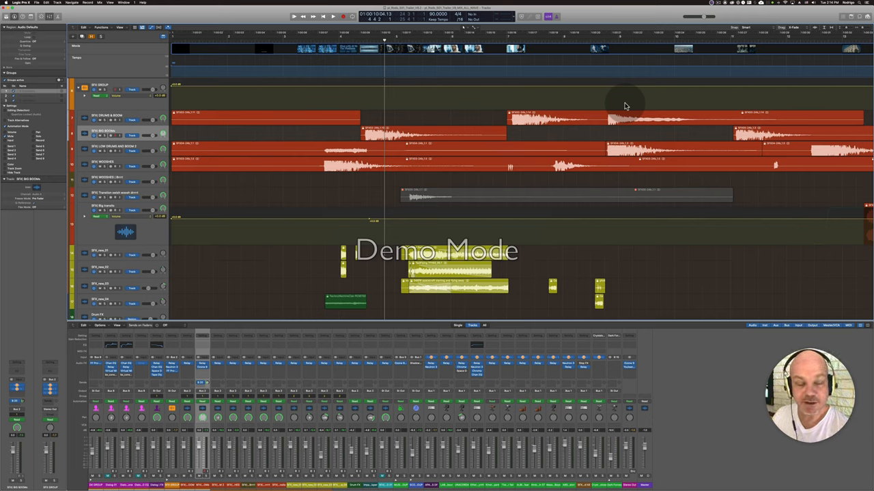
mouse_move(539, 40)
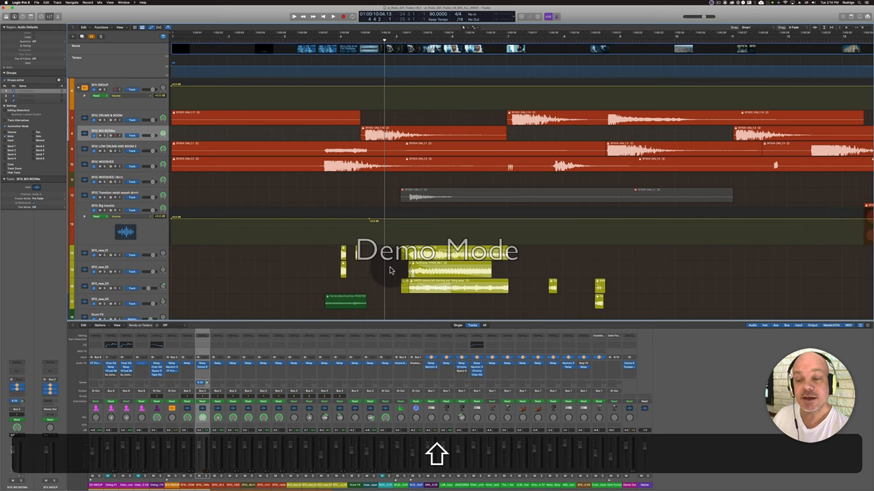
mouse_move(533, 279)
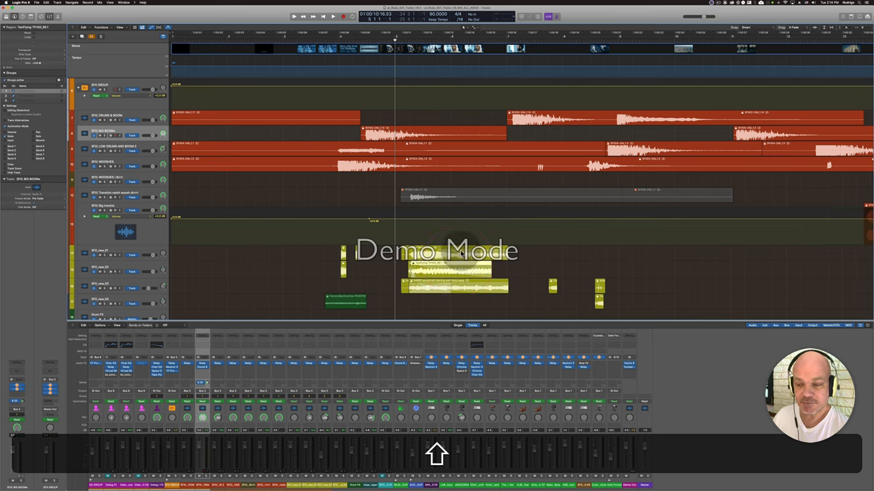
- Reposition the playhead slightly later by shift-clicking empty space in the tracks area
click(454, 283)
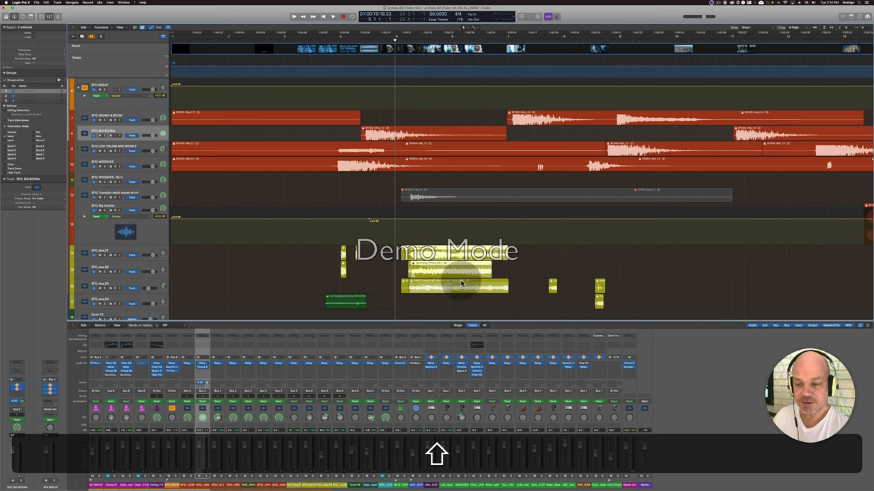